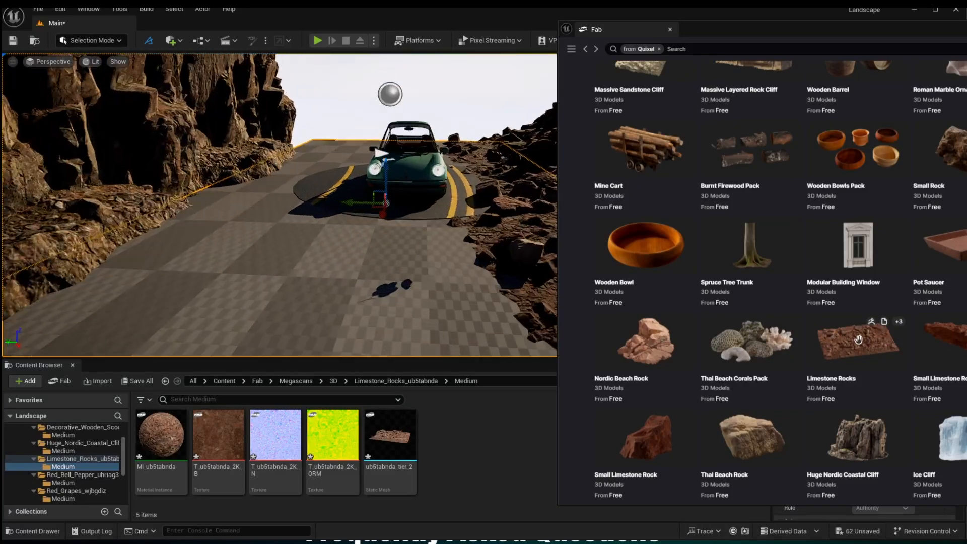
Search the Epic Games Launcher library for 'fab' to find the Fab UE Plugin.
{"action": "left_click", "coordinate": [670, 30]}
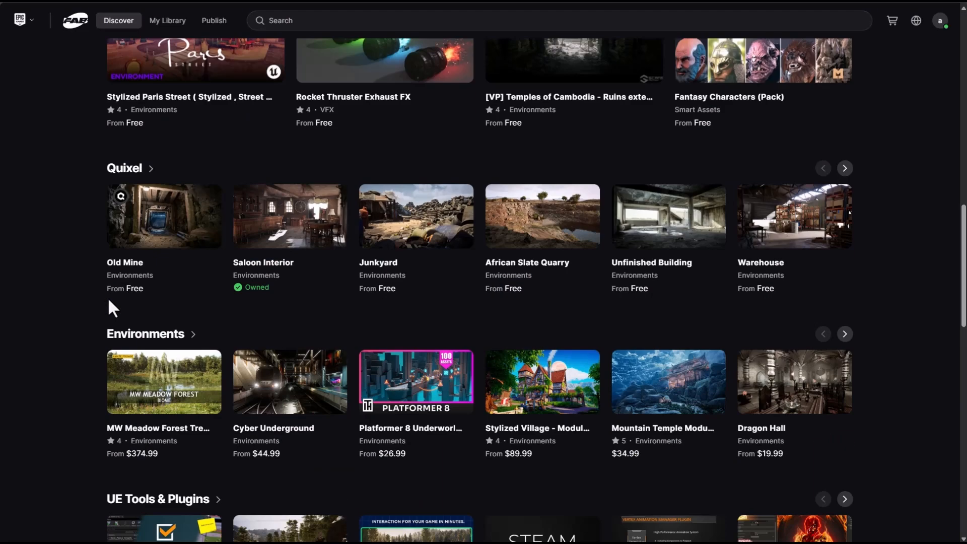
{"action": "scroll", "scroll_direction": "down", "scroll_amount": 3}
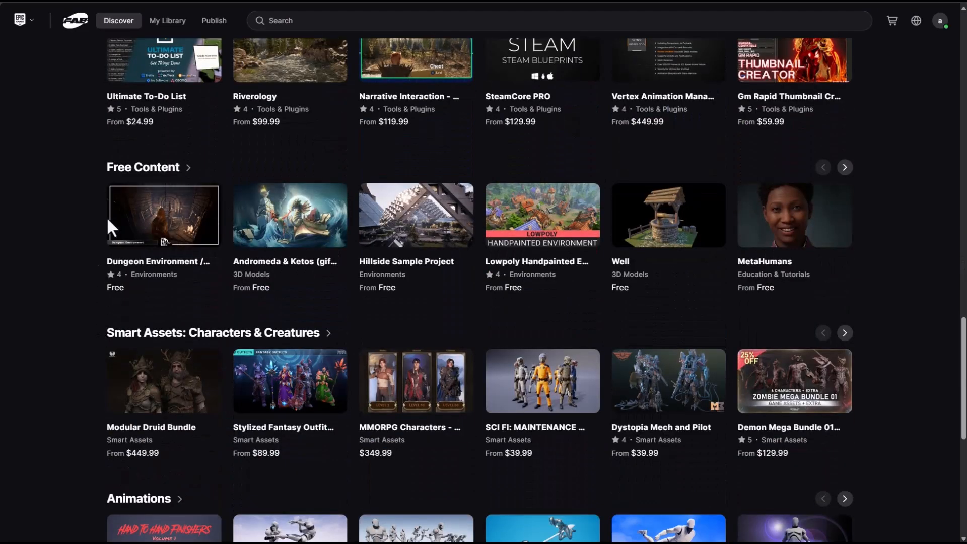
{"action": "mouse_move", "coordinate": [98, 258]}
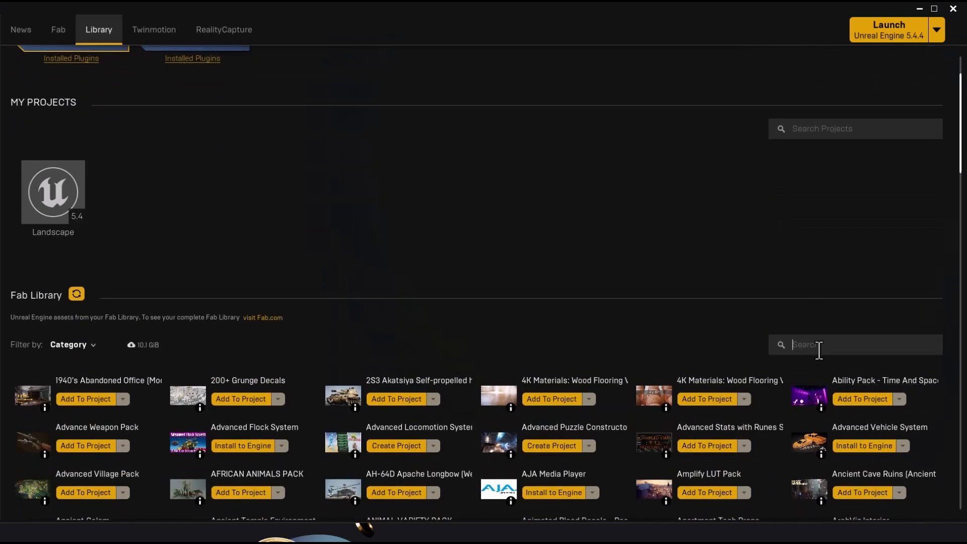
{"action": "scroll", "scroll_direction": "down", "scroll_amount": 3}
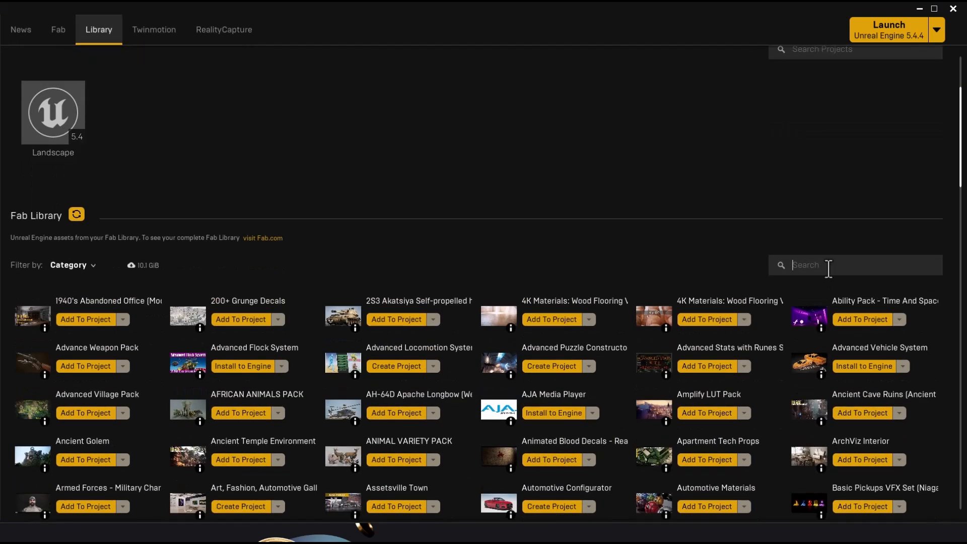
{"action": "type", "text": "fab"}
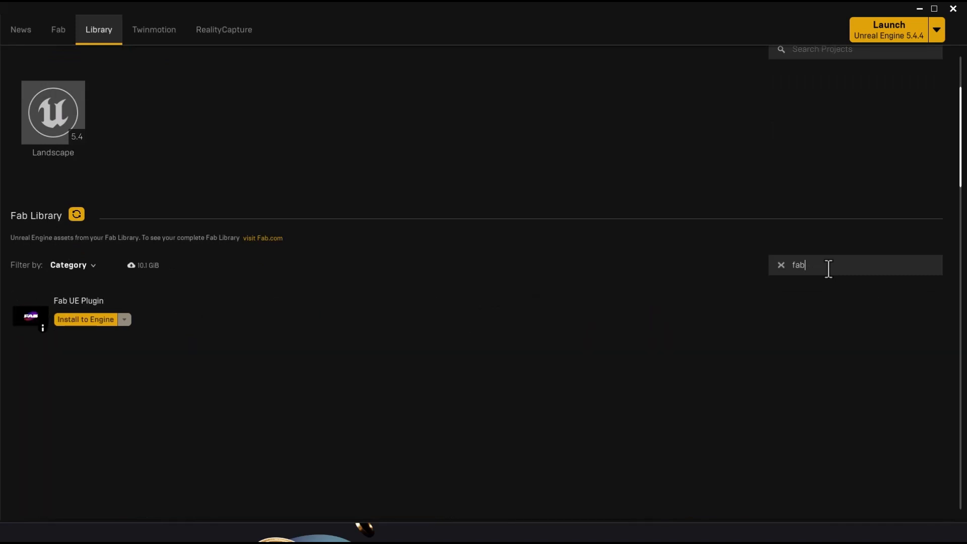
Install the Fab UE Plugin for engine 5.4 and open the Landscape project.
{"action": "left_click", "coordinate": [85, 320]}
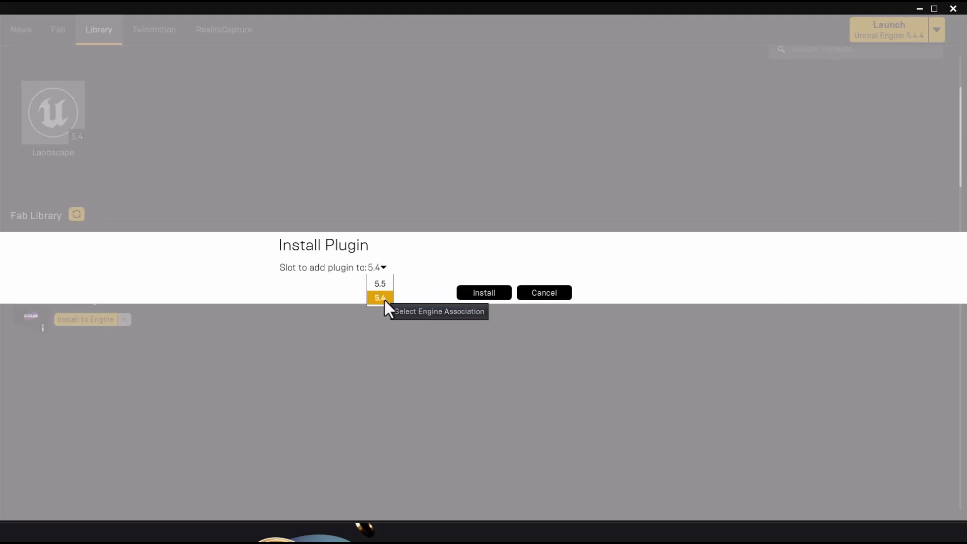
{"action": "left_click", "coordinate": [544, 293]}
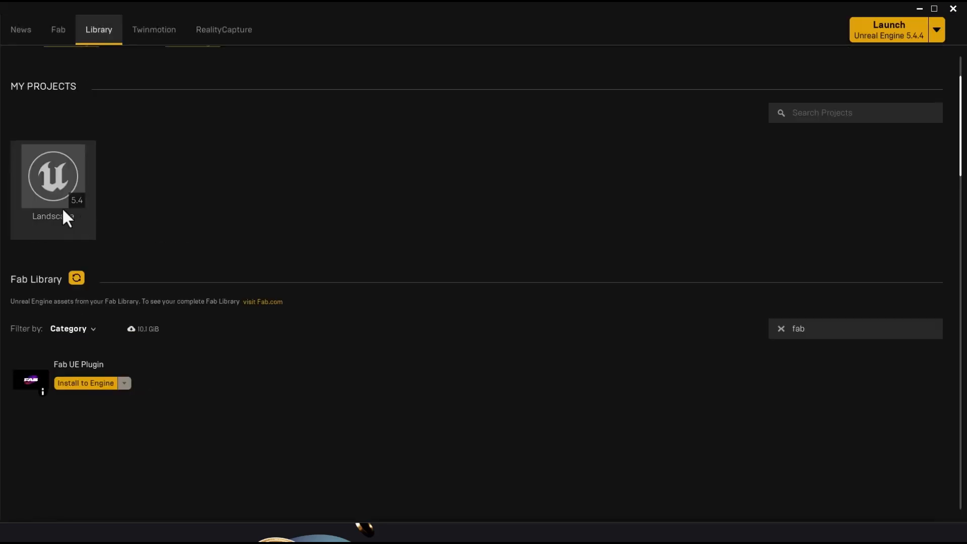
{"action": "double_click", "coordinate": [53, 177]}
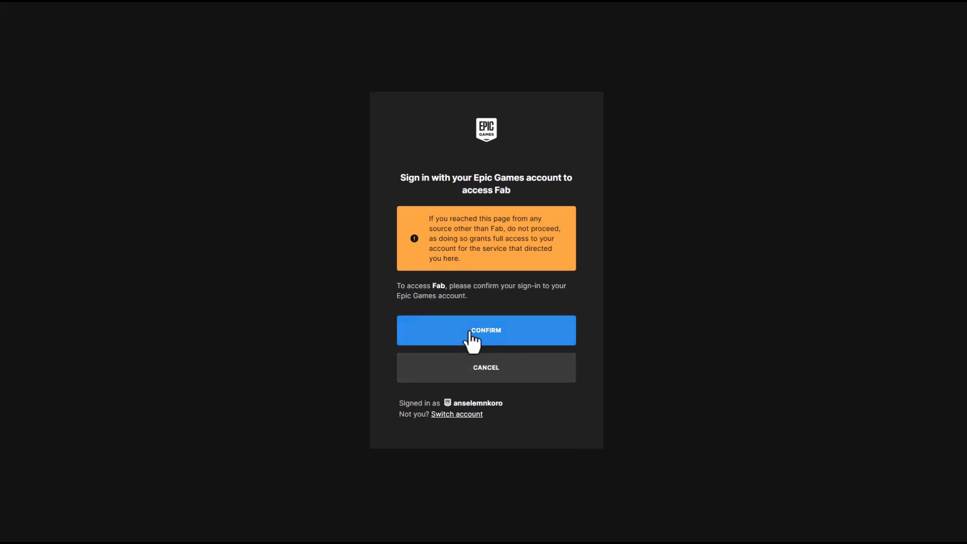
Confirm the Epic Games sign-in for Fab so the Landscape project loads.
{"action": "left_click", "coordinate": [486, 330]}
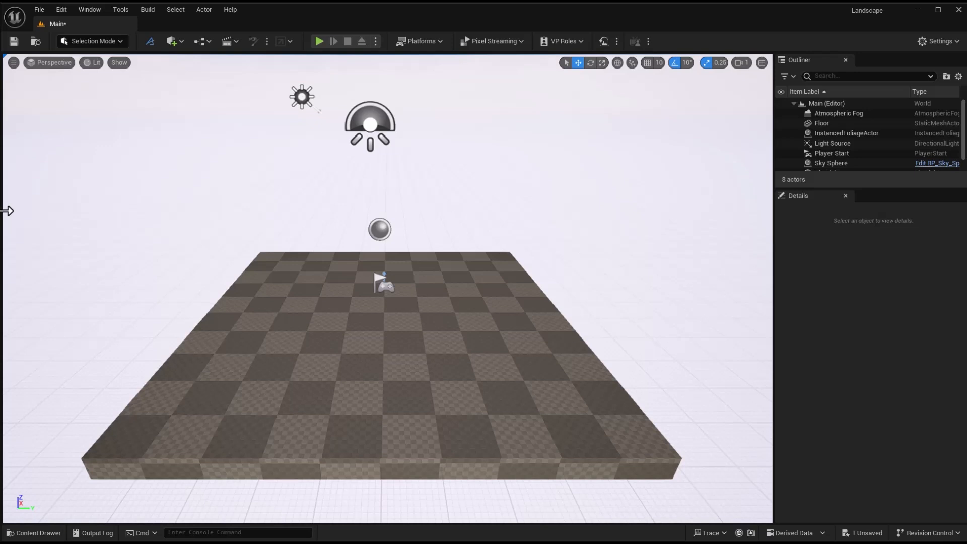
Choose Fab under Get Content in the editor's Window menu.
{"action": "left_click", "coordinate": [89, 9]}
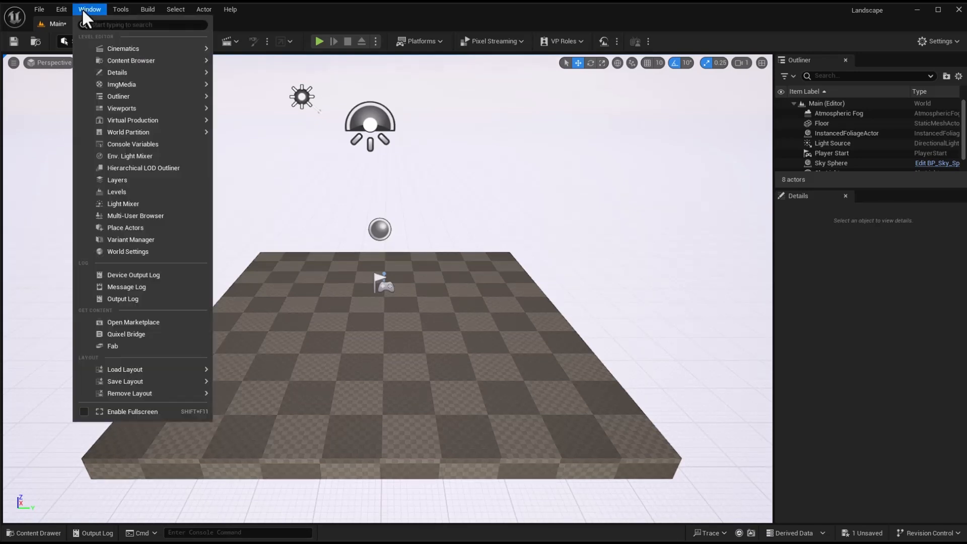
{"action": "mouse_move", "coordinate": [113, 358]}
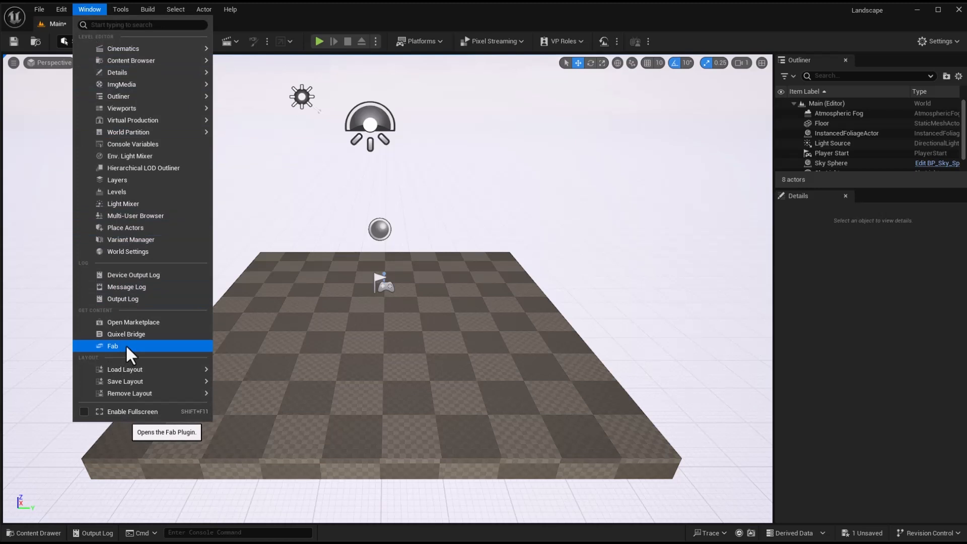
{"action": "mouse_move", "coordinate": [137, 347]}
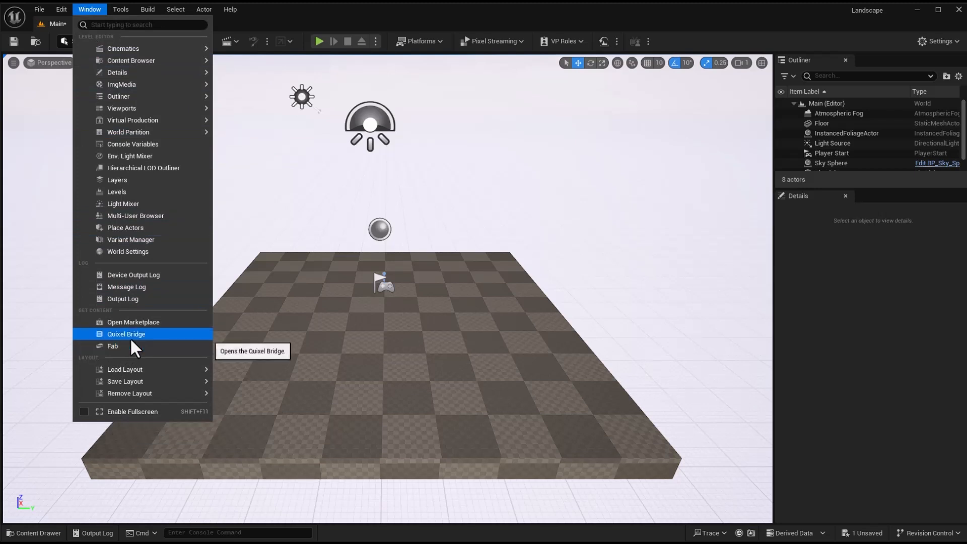
{"action": "mouse_move", "coordinate": [146, 348]}
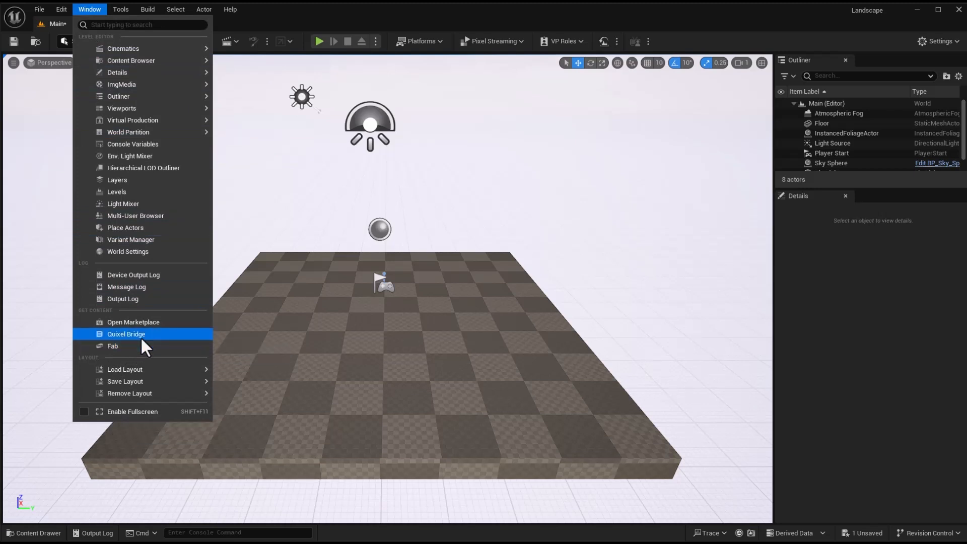
{"action": "mouse_move", "coordinate": [146, 341]}
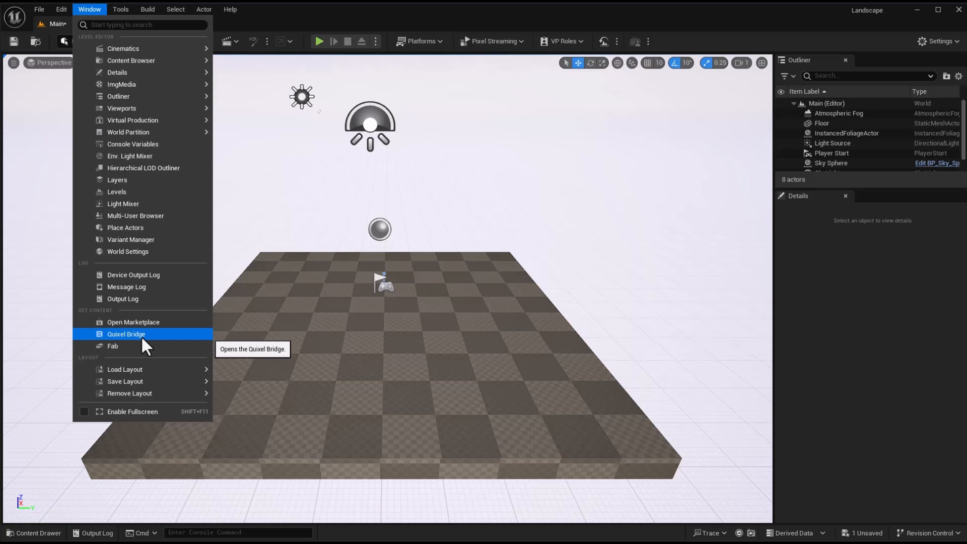
{"action": "mouse_move", "coordinate": [135, 353]}
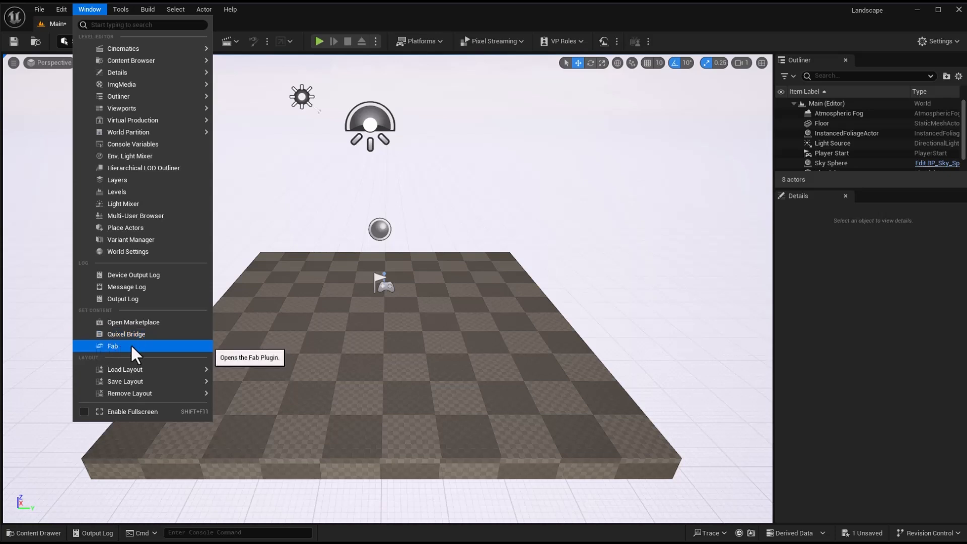
{"action": "left_click", "coordinate": [113, 345]}
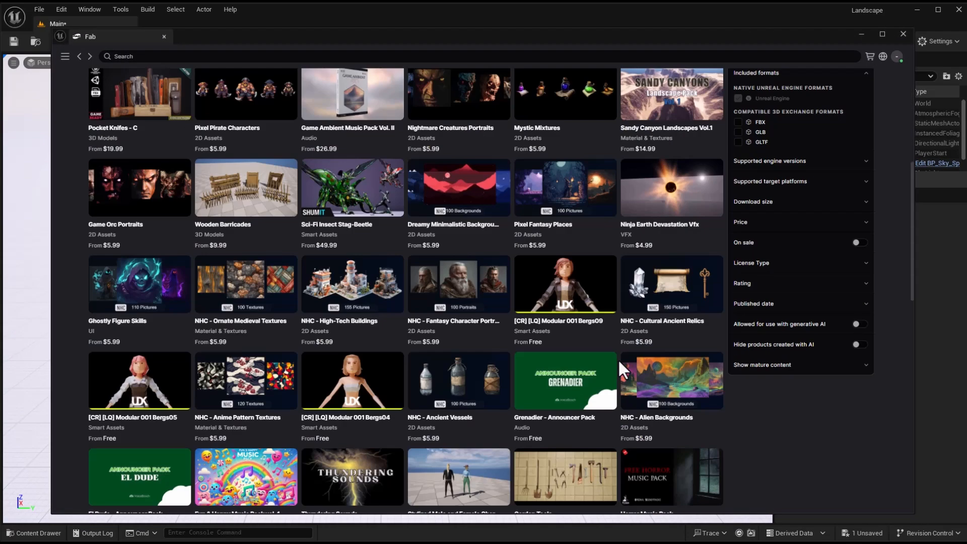
Search Fab for 'car', add Cartoon Sports Car, and dismiss the imported grapes listing.
{"action": "type", "text": "car"}
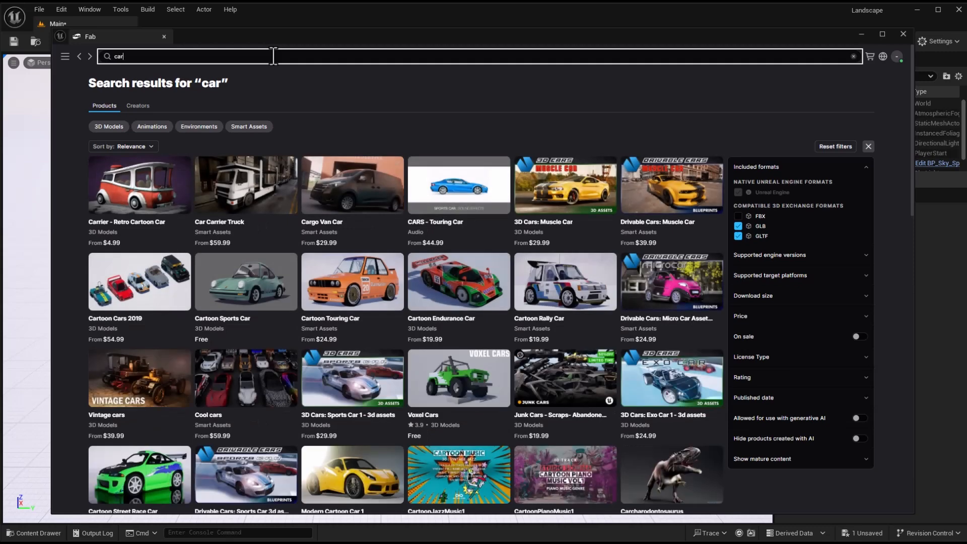
{"action": "left_click", "coordinate": [246, 282]}
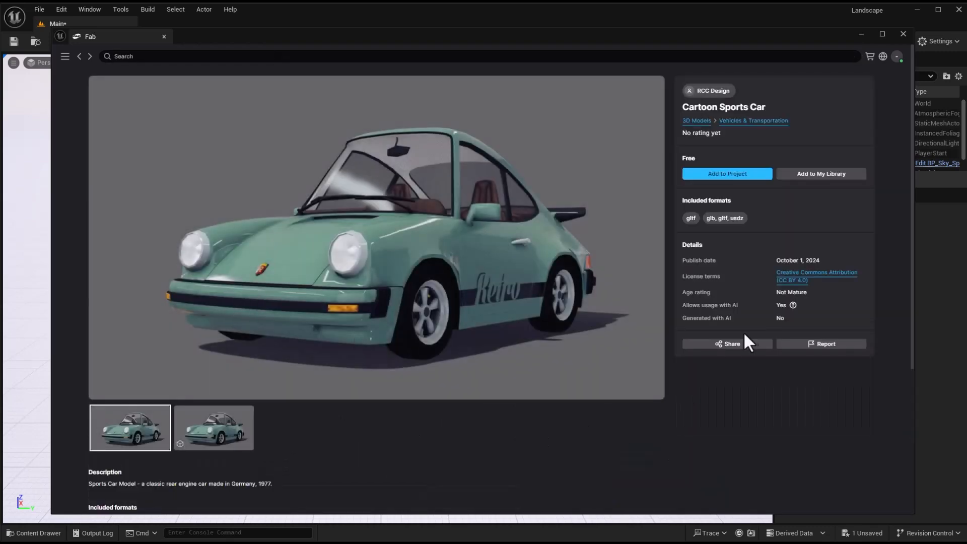
{"action": "mouse_move", "coordinate": [760, 323]}
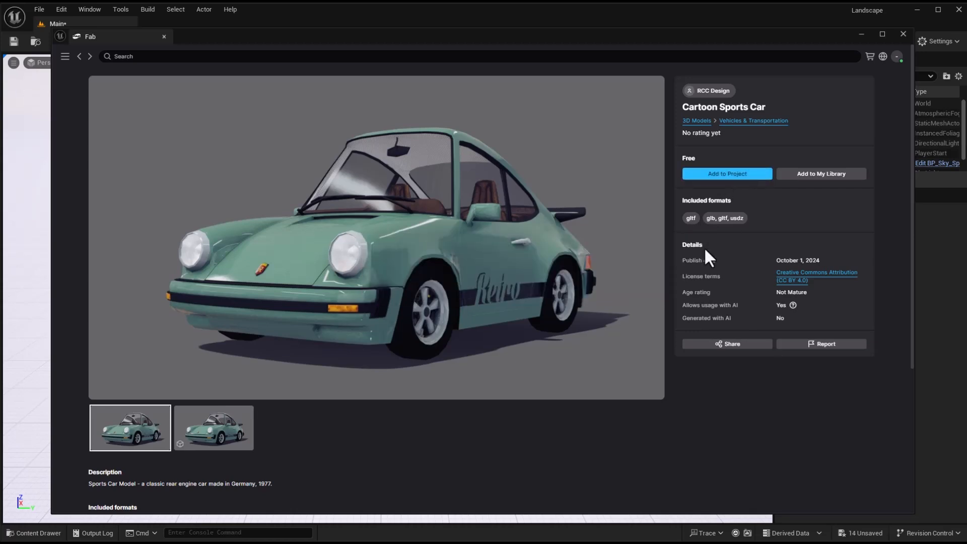
{"action": "left_click", "coordinate": [66, 56]}
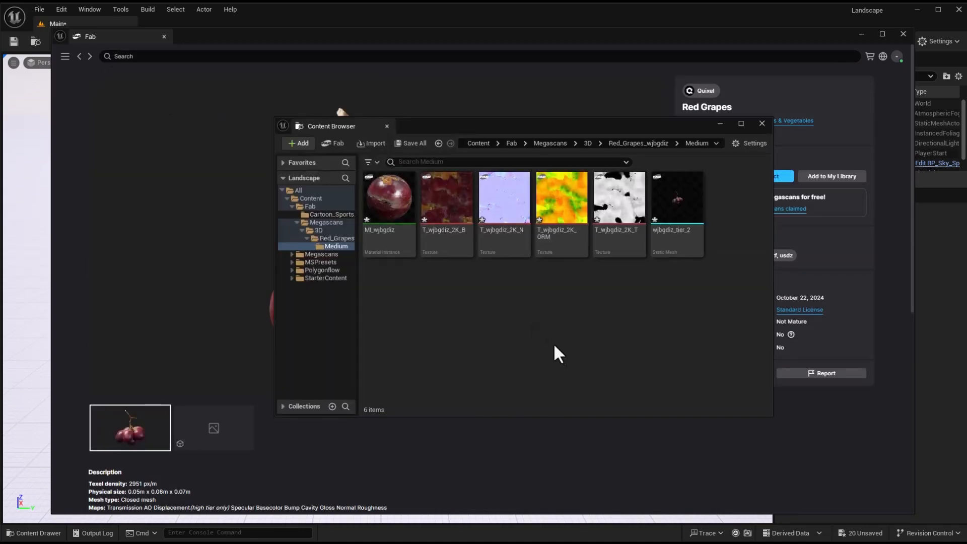
{"action": "left_click", "coordinate": [331, 214]}
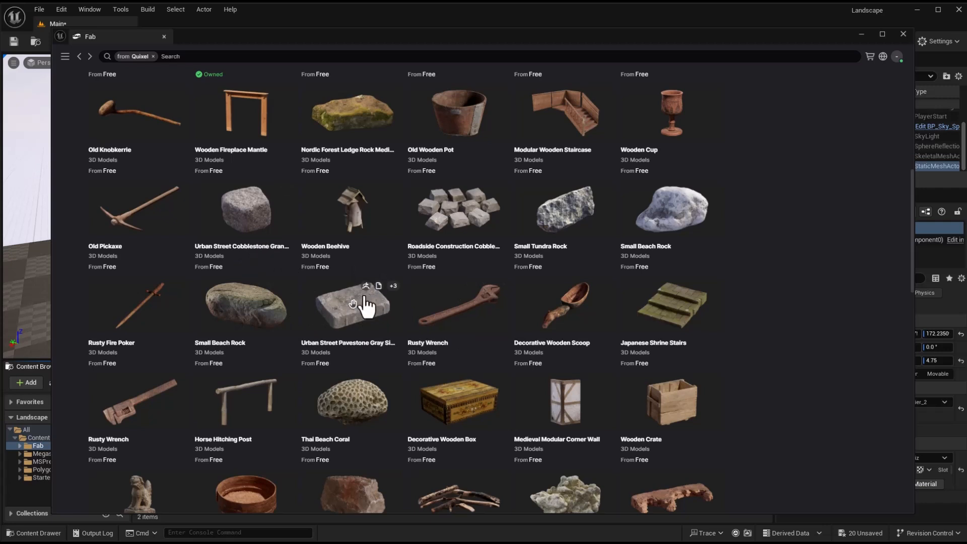
{"action": "mouse_move", "coordinate": [392, 304]}
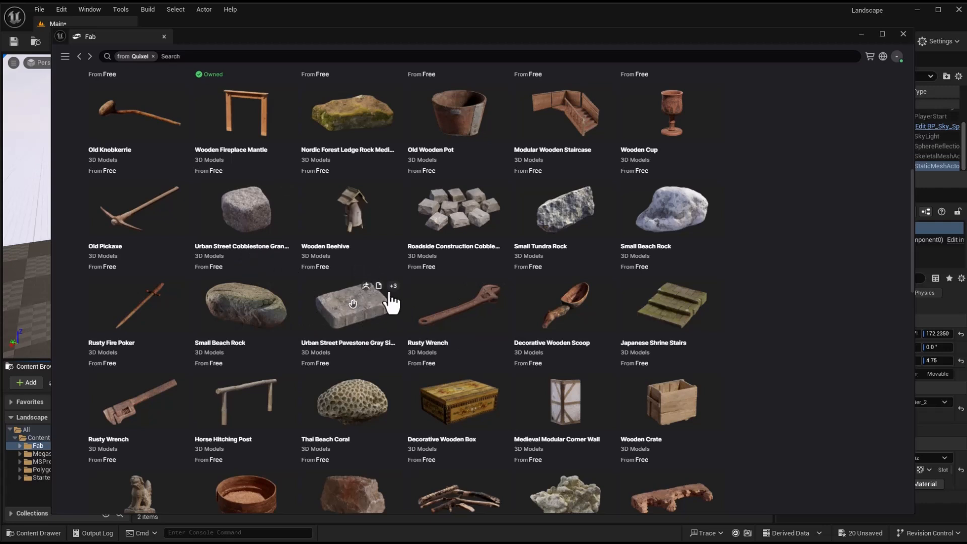
{"action": "mouse_move", "coordinate": [249, 48]}
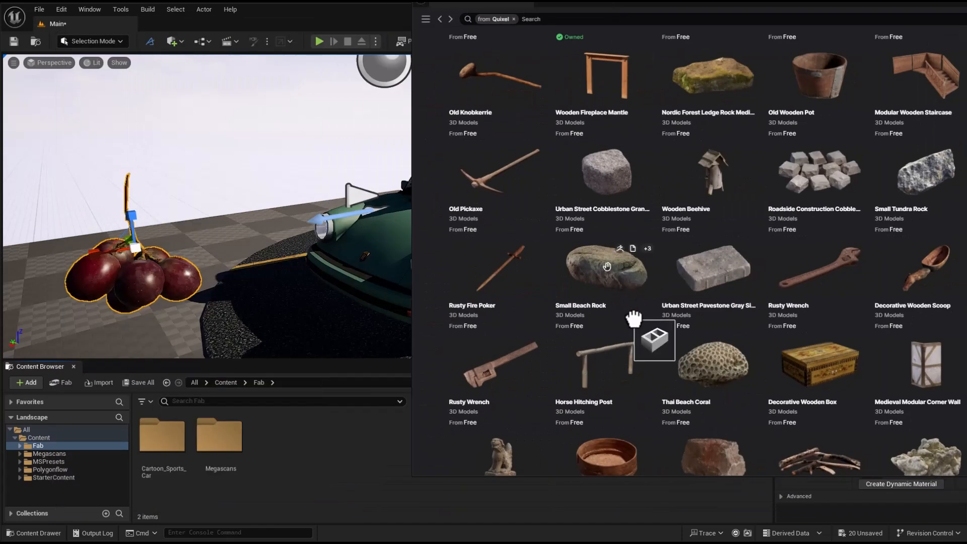
{"action": "mouse_move", "coordinate": [603, 270]}
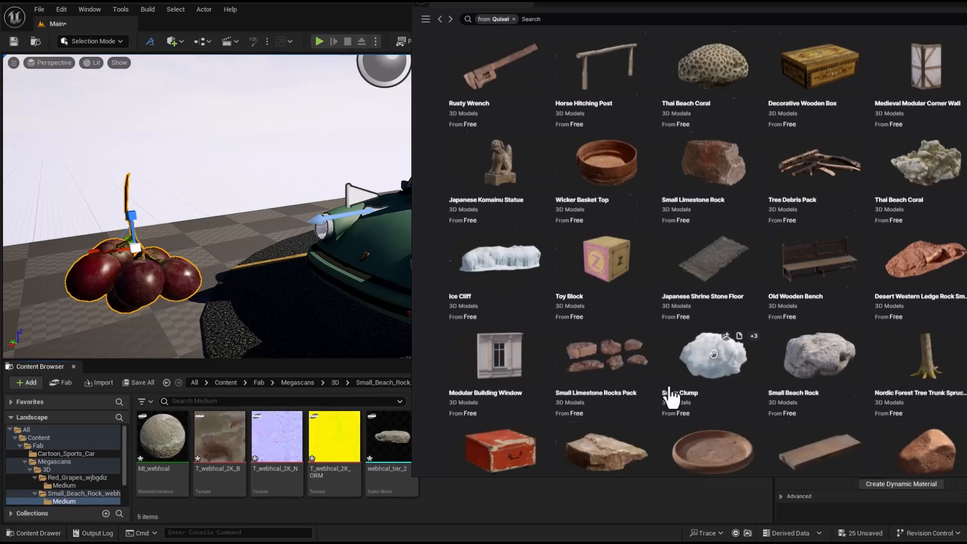
Scroll Fab's Quixel models and bring a Small Beach Rock into the level.
{"action": "scroll", "scroll_direction": "down", "scroll_amount": 3}
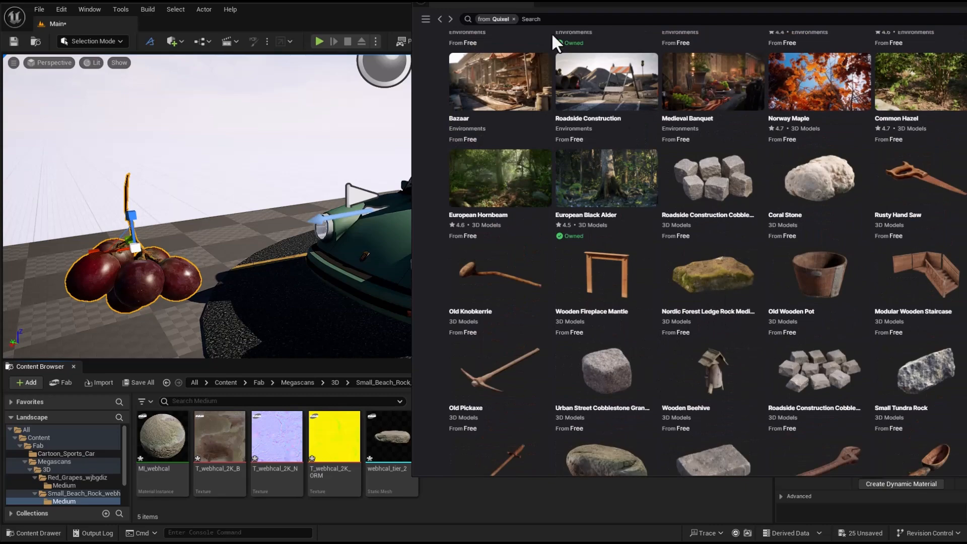
{"action": "scroll", "scroll_direction": "down", "scroll_amount": 3}
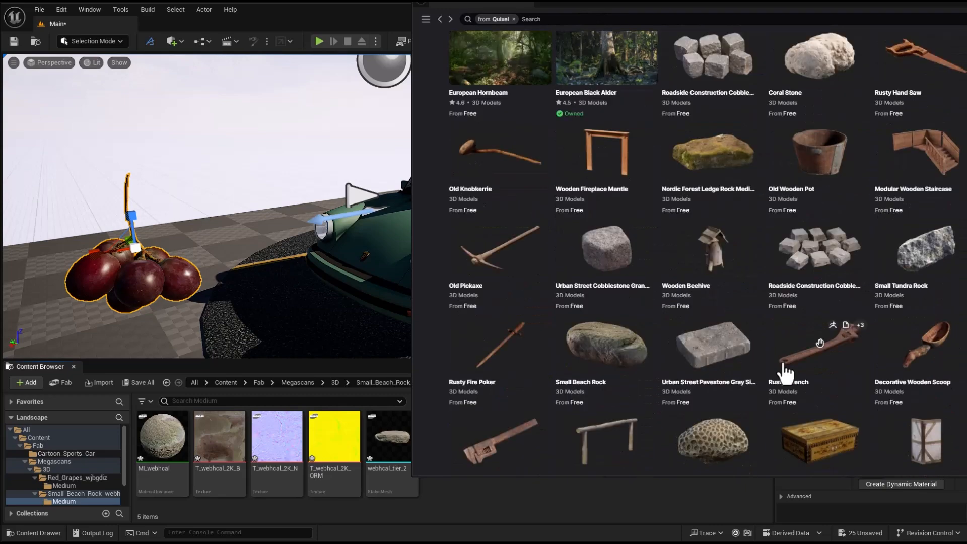
{"action": "scroll", "scroll_direction": "down", "scroll_amount": 3}
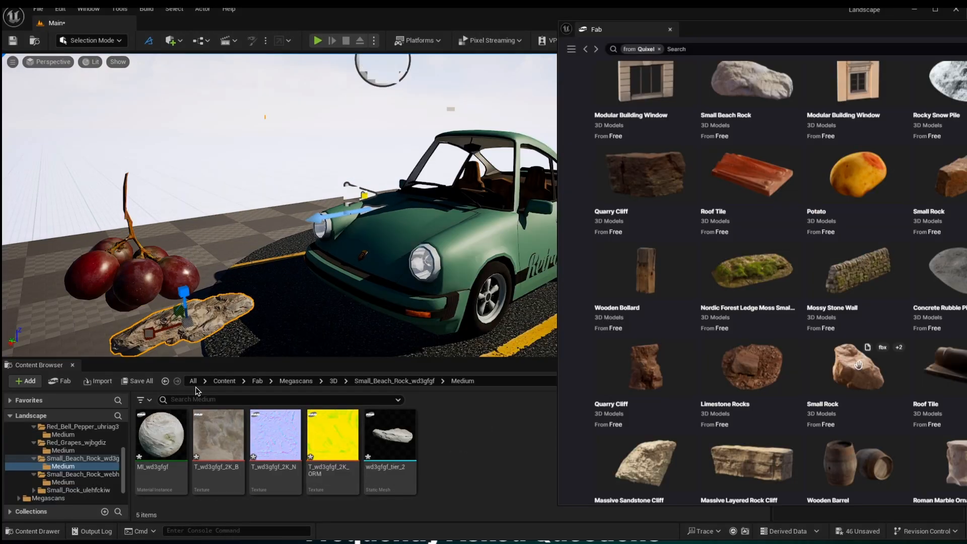
{"action": "left_click", "coordinate": [64, 498]}
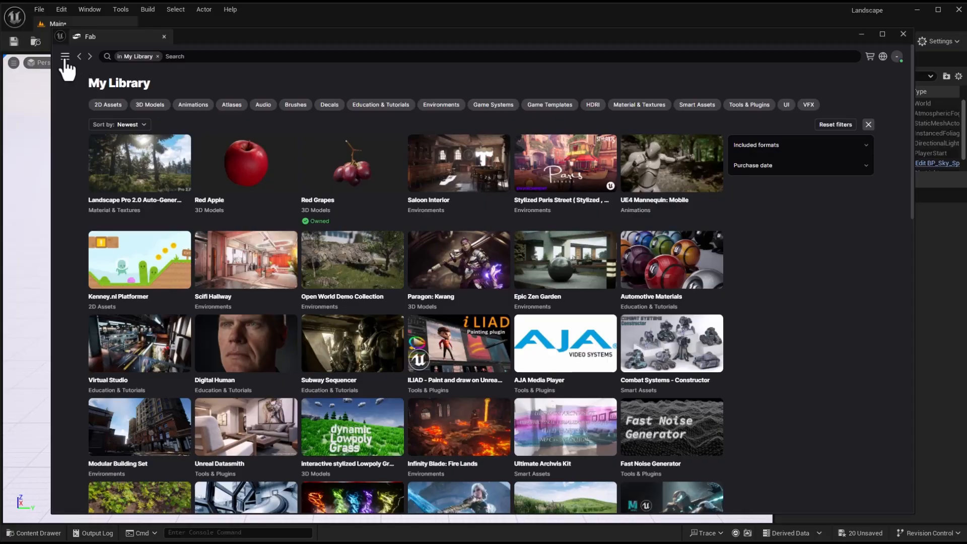
Navigate Fab's menu from Environments to the 3D Models category.
{"action": "left_click", "coordinate": [65, 56]}
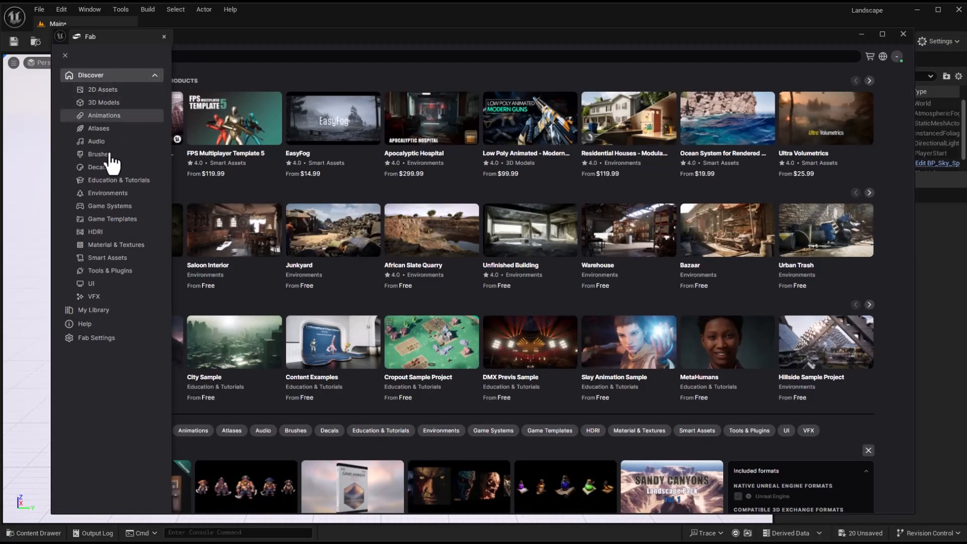
{"action": "left_click", "coordinate": [107, 193]}
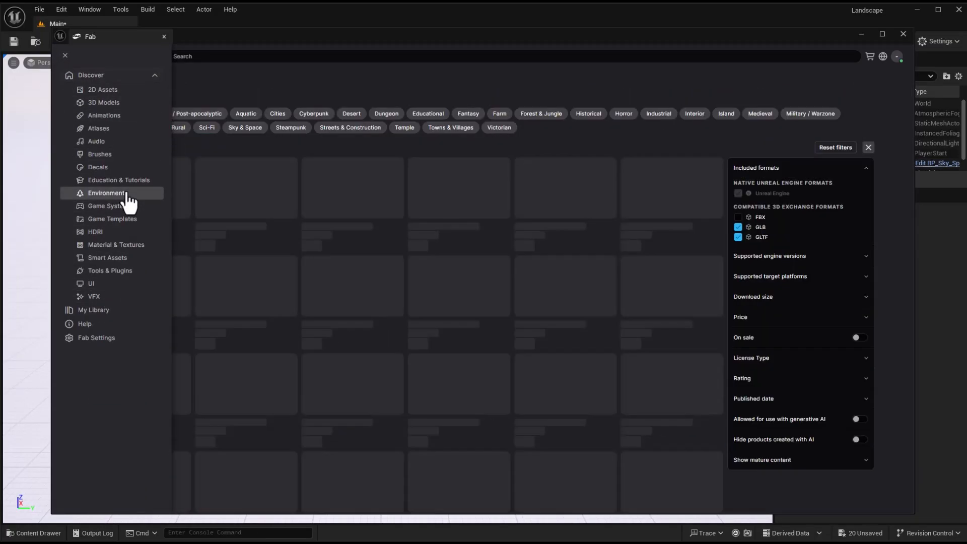
{"action": "left_click", "coordinate": [104, 103]}
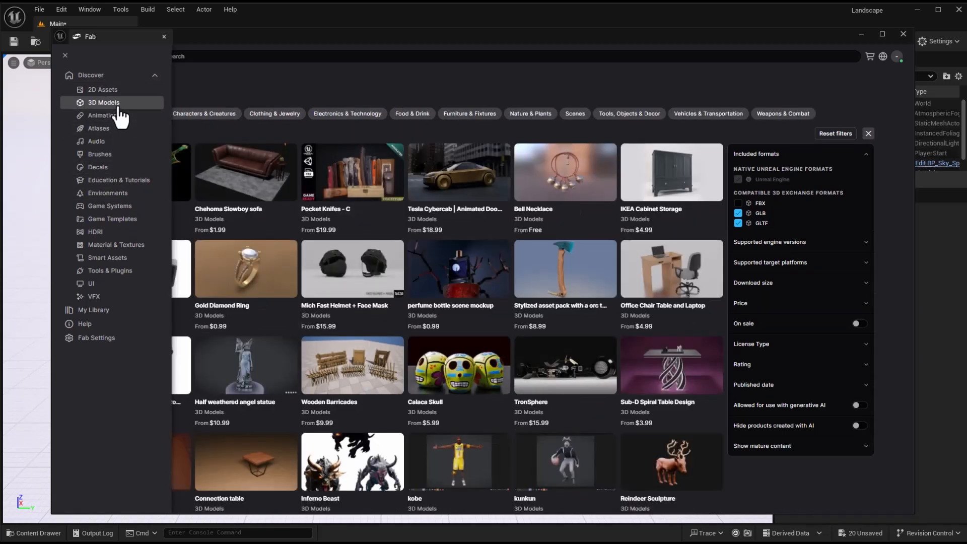
{"action": "left_click", "coordinate": [103, 103]}
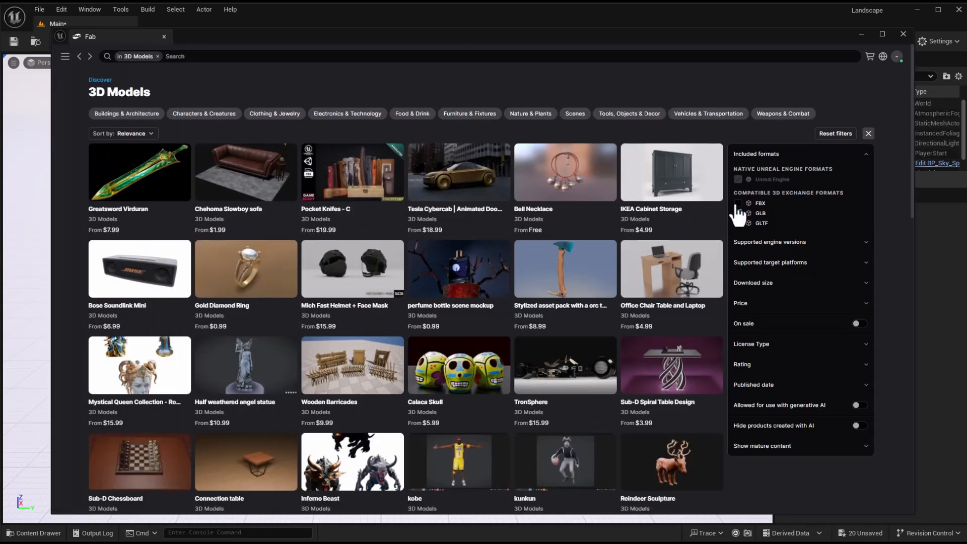
Filter the 3D Models to FBX format and free price.
{"action": "left_click", "coordinate": [738, 203]}
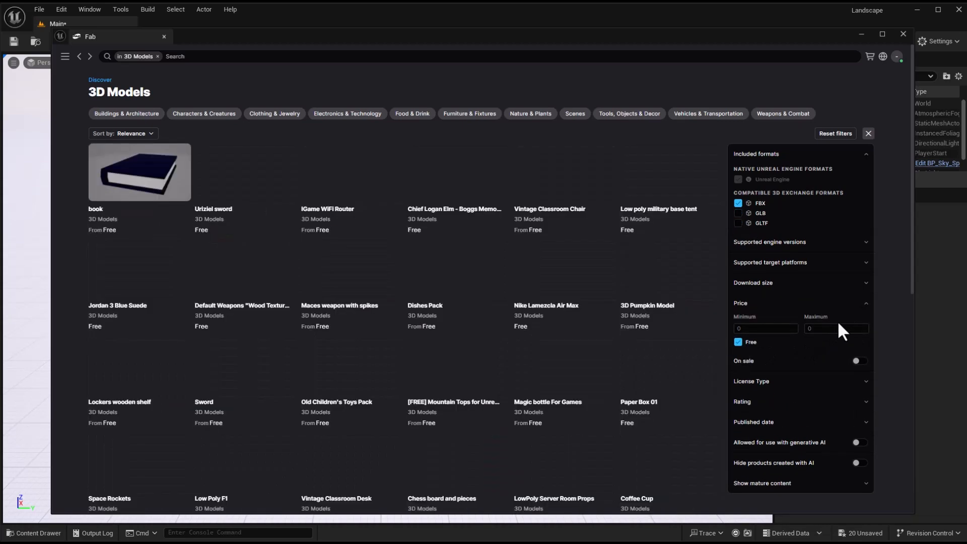
{"action": "left_click", "coordinate": [801, 262]}
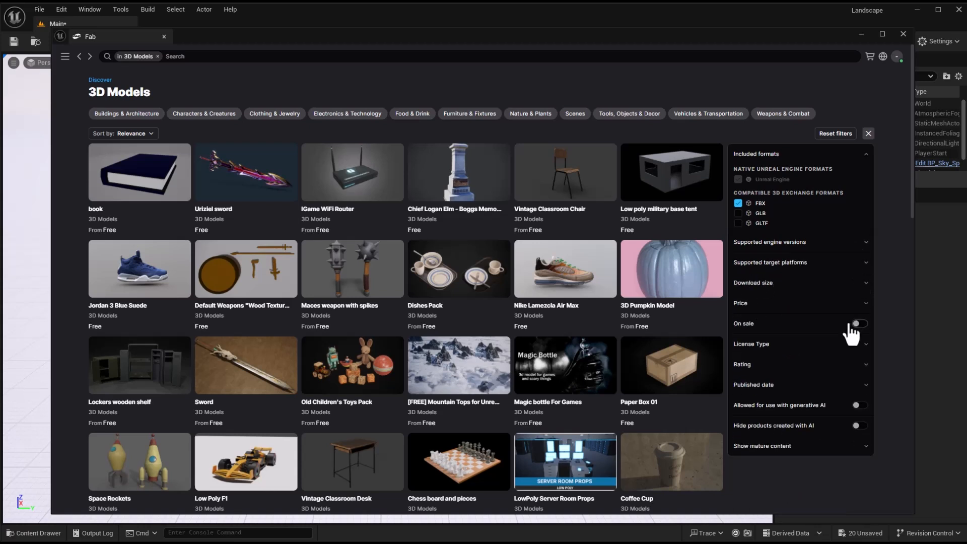
{"action": "scroll", "scroll_direction": "down", "scroll_amount": 3}
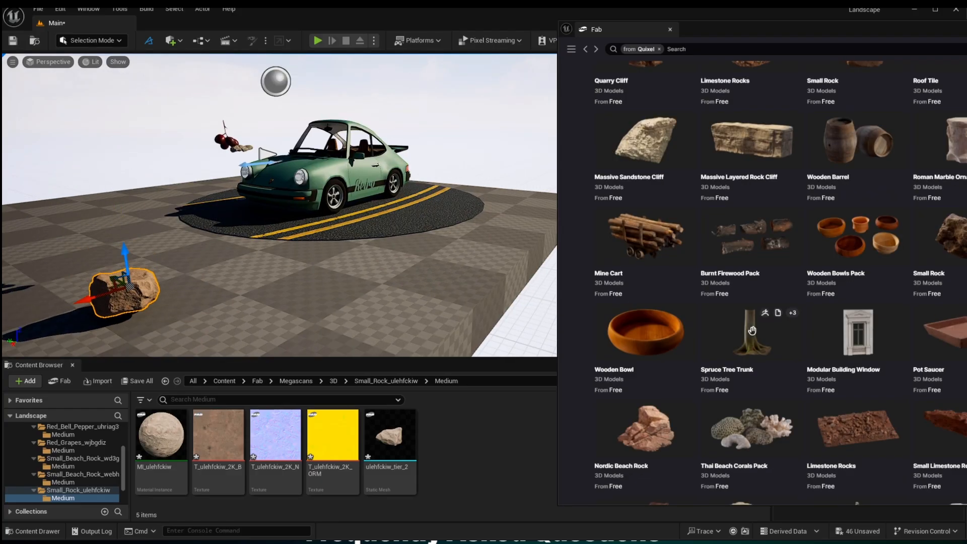
Scroll the Fab Quixel results to reveal more free rocks like Thai Beach Rock.
{"action": "scroll", "scroll_direction": "down", "scroll_amount": 3}
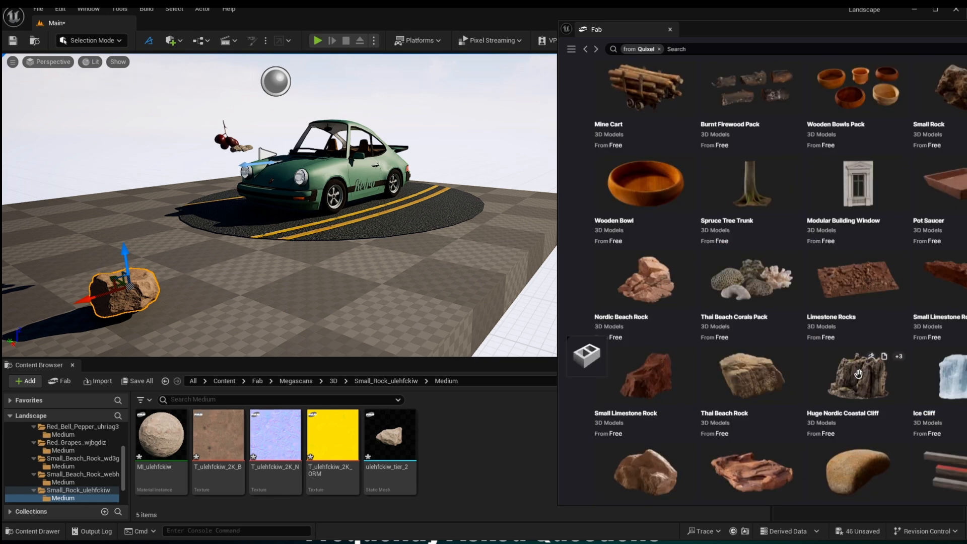